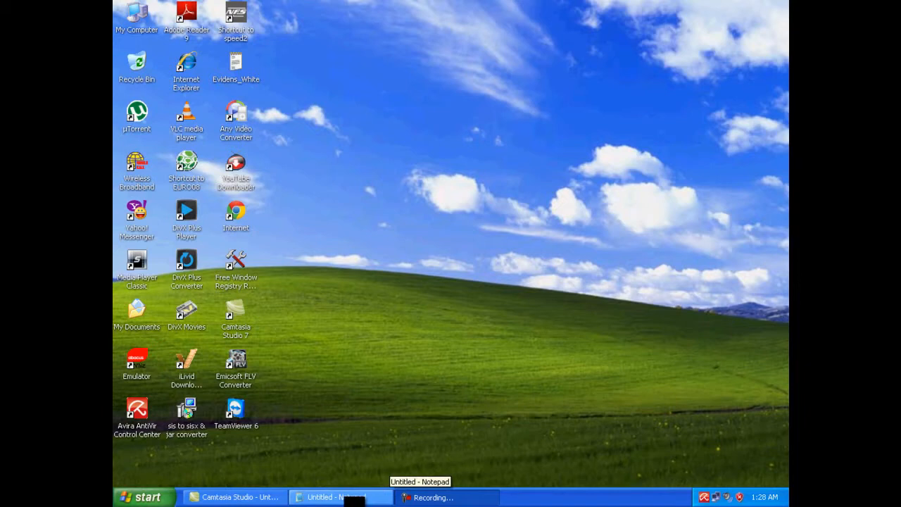
left_click(338, 497)
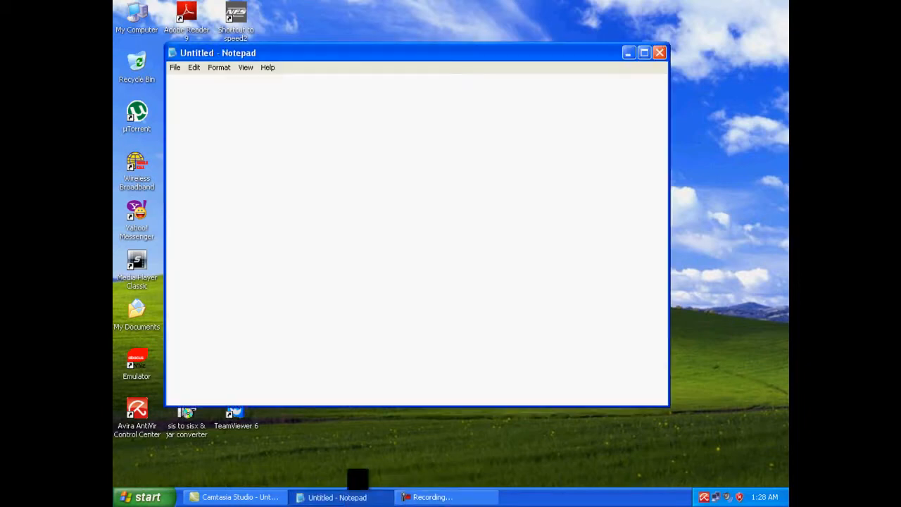
type("www.regsofts.com")
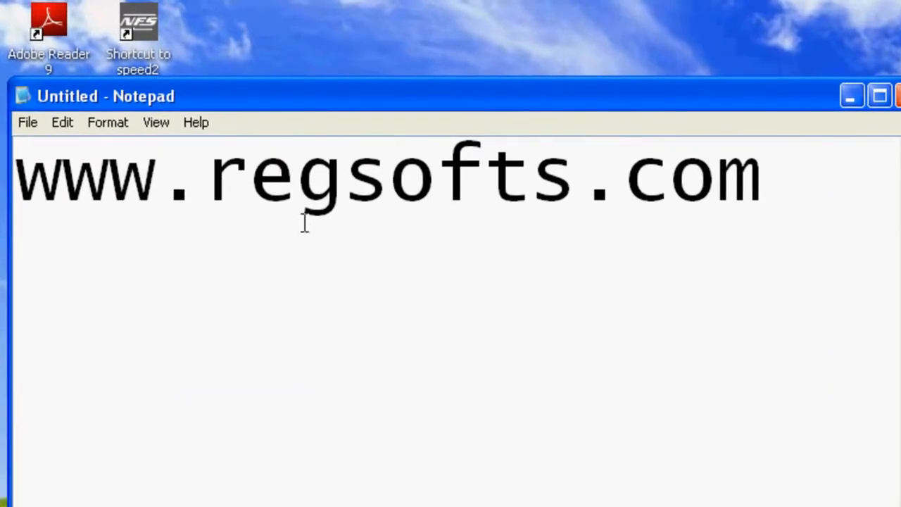
mouse_move(687, 214)
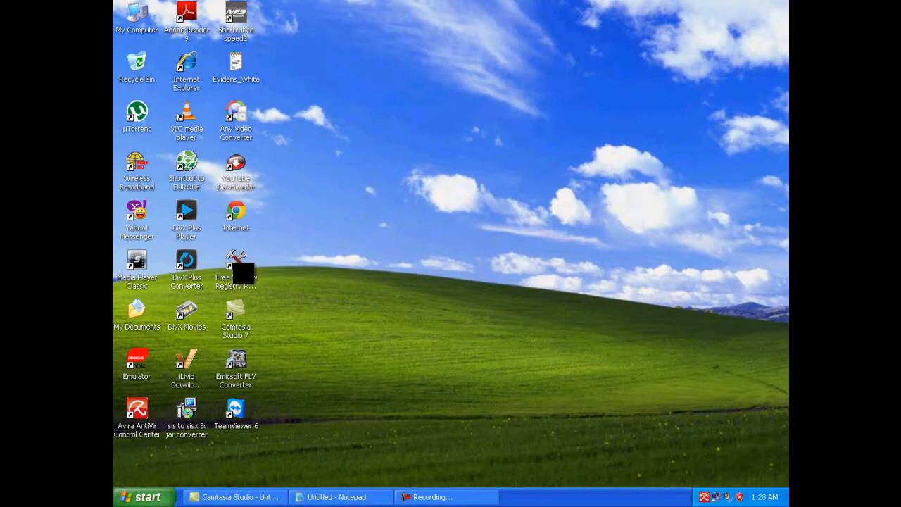
- Launch Free Window Registry Repair 2.5 from its desktop shortcut
left_click(236, 264)
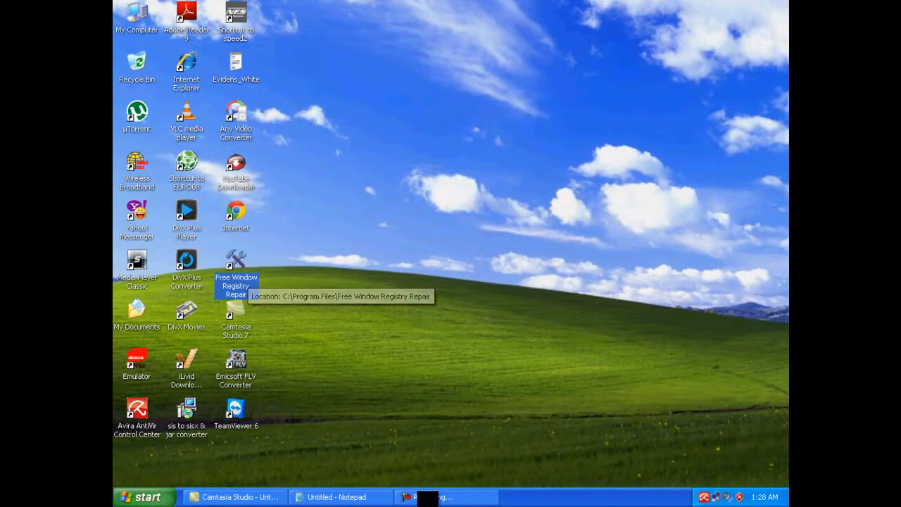
double_click(236, 264)
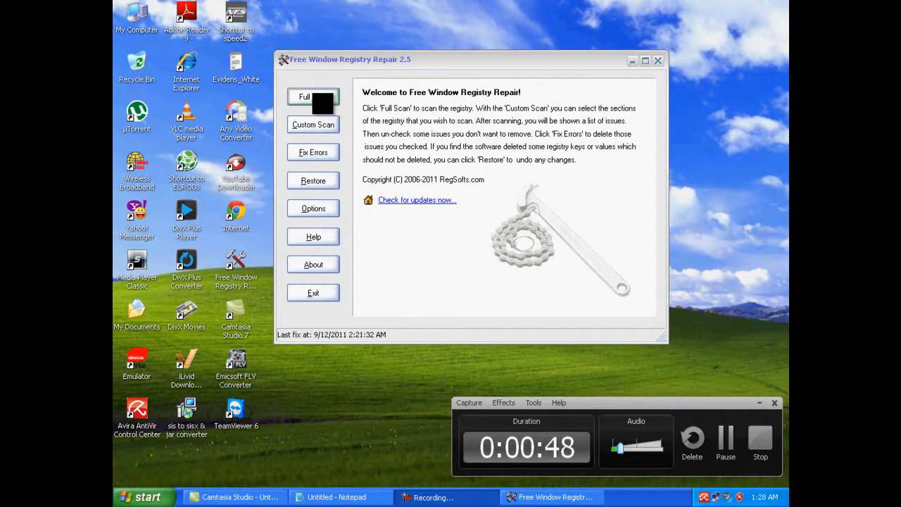
- Run a Full Scan, finding two non-existent file or folder errors
left_click(304, 97)
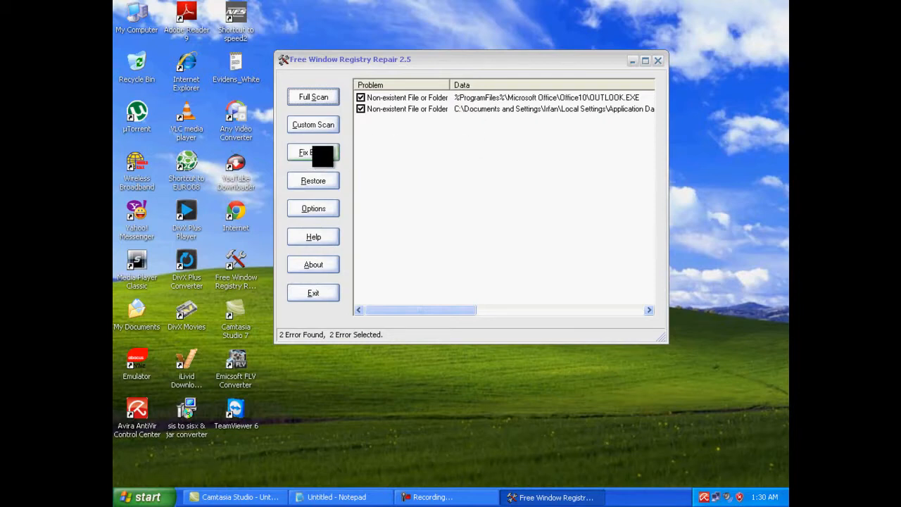
- Fix both found errors until the status bar reports 'Fix error finished!'
left_click(306, 153)
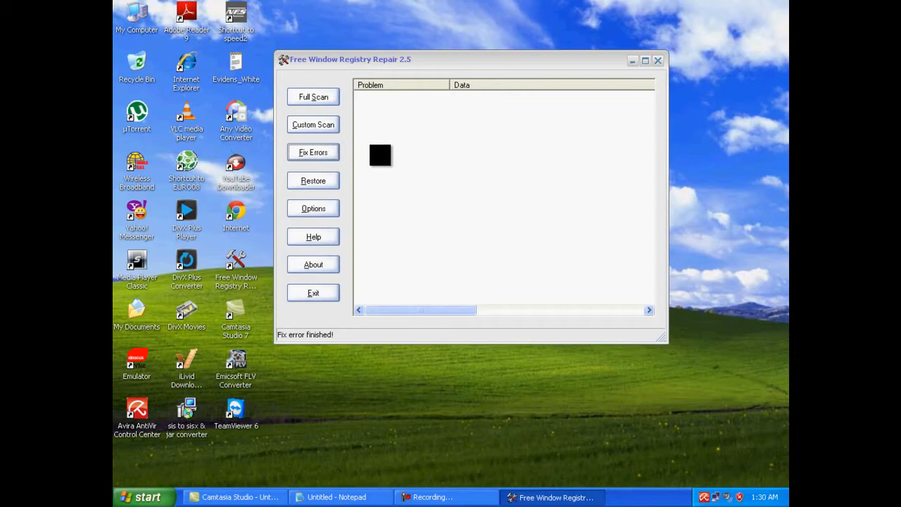
mouse_move(325, 186)
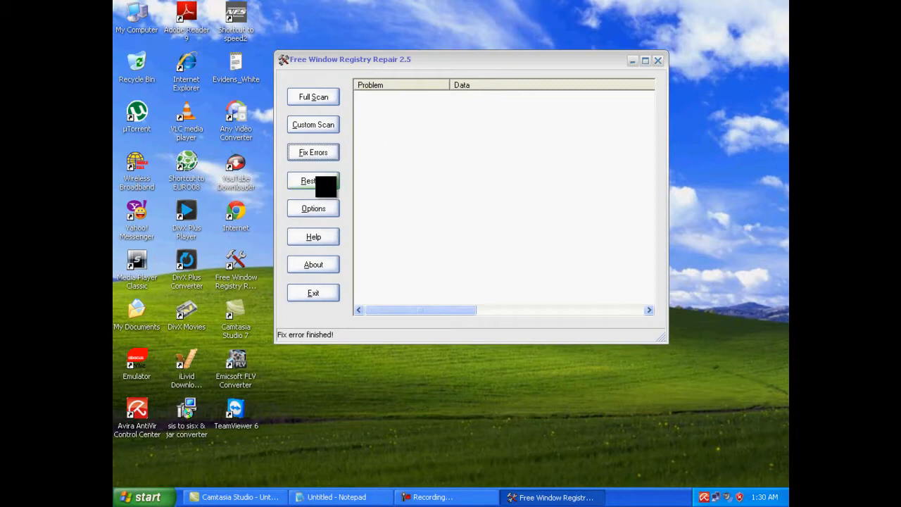